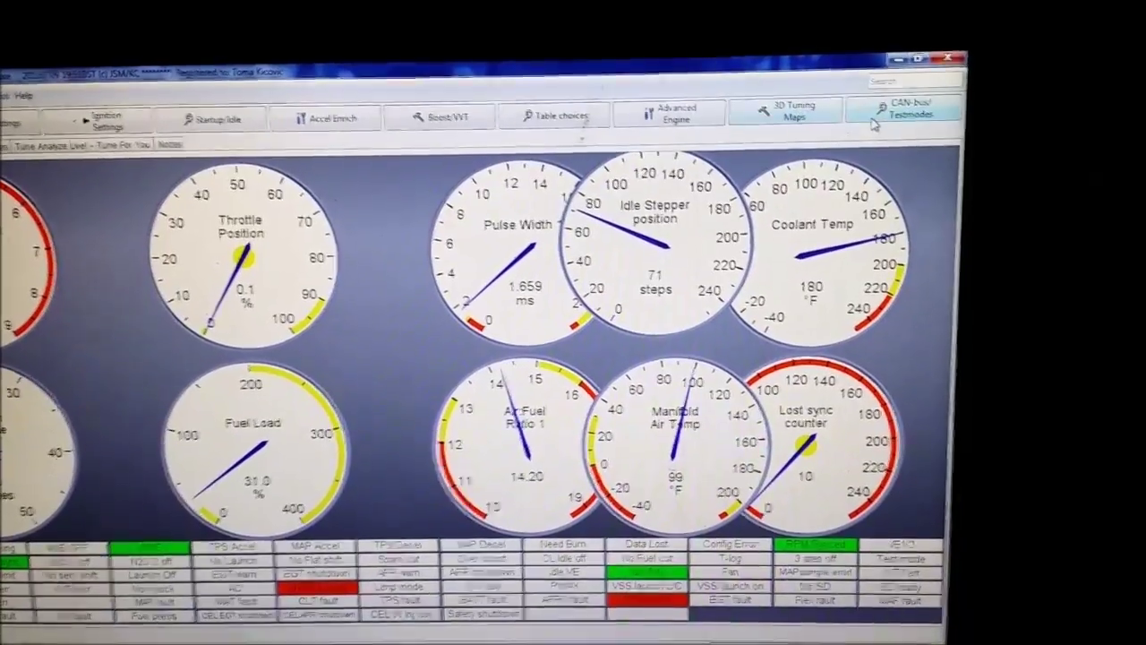
- Bring up the CAN Realtime Data Broadcasting settings from the CAN-bus/Testmodes menu
{"action": "left_click", "coordinate": [906, 108]}
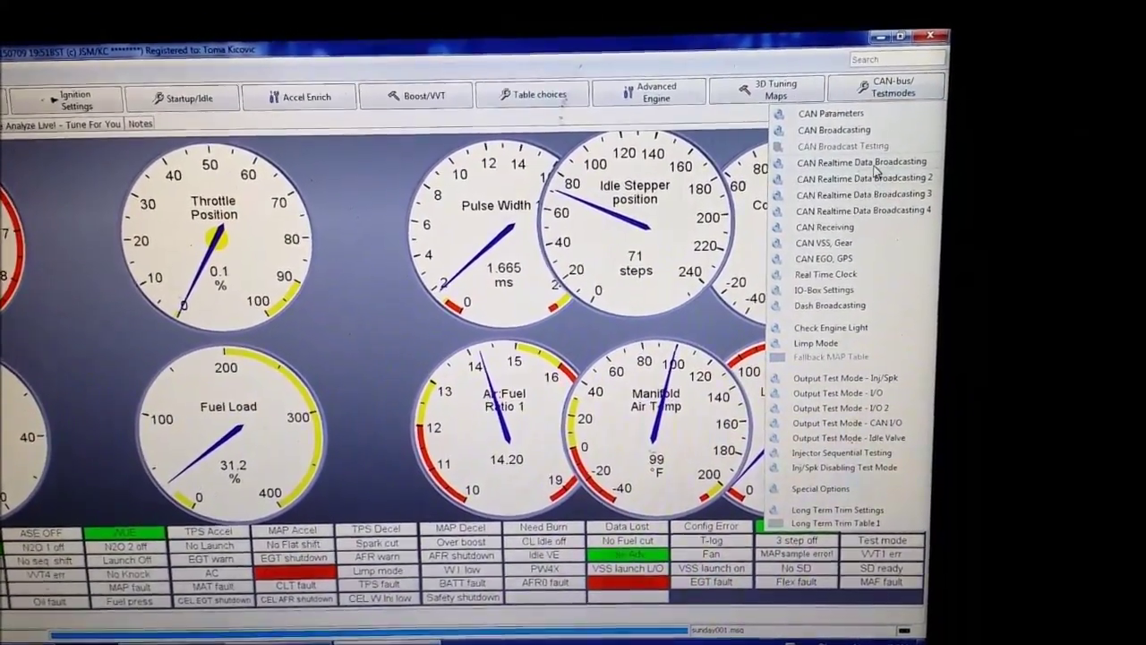
{"action": "left_click", "coordinate": [851, 161]}
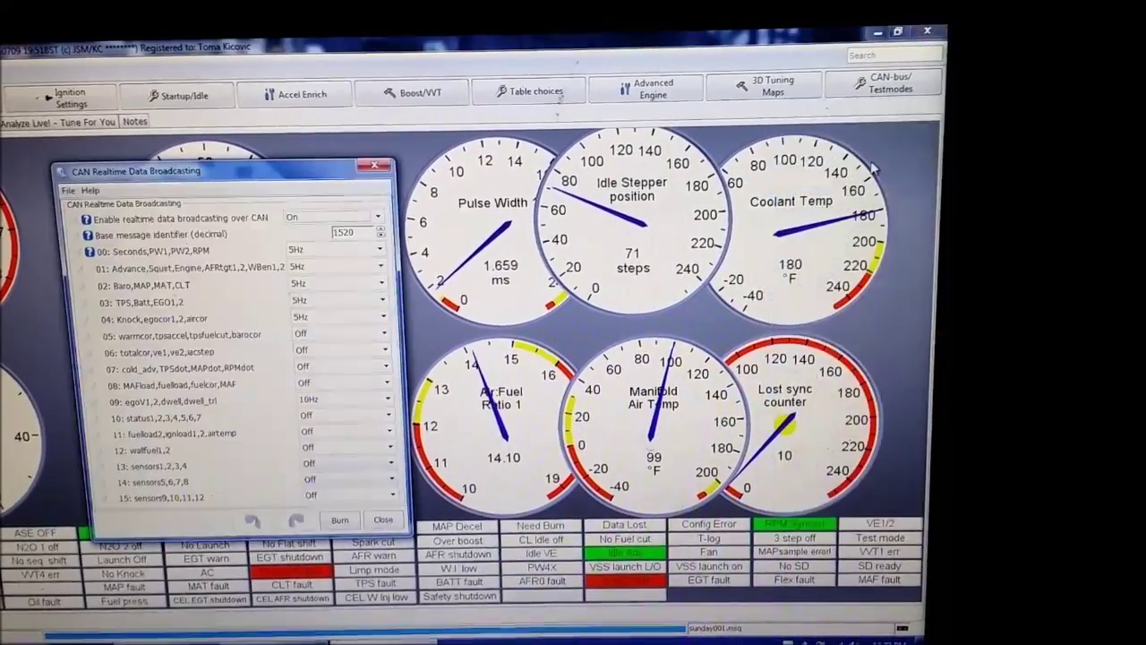